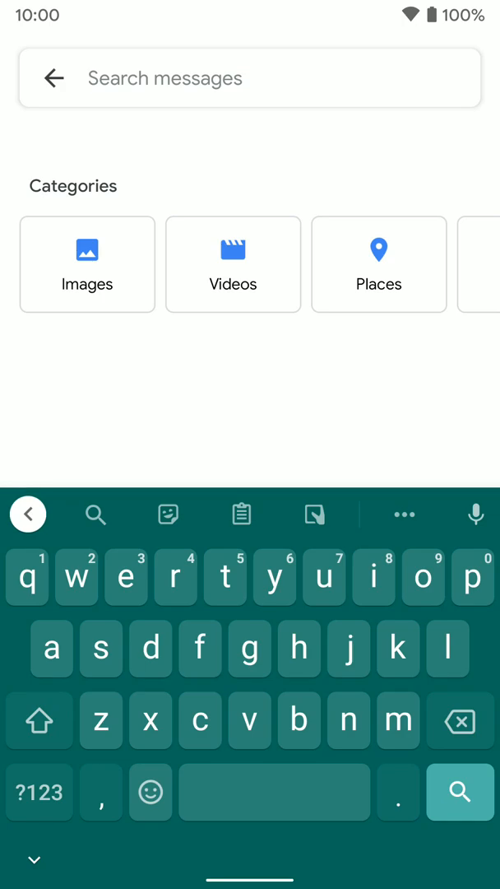
Reveal Gboard's extra tools menu with Settings, Theme, Translate, Floating and GIF
click(403, 514)
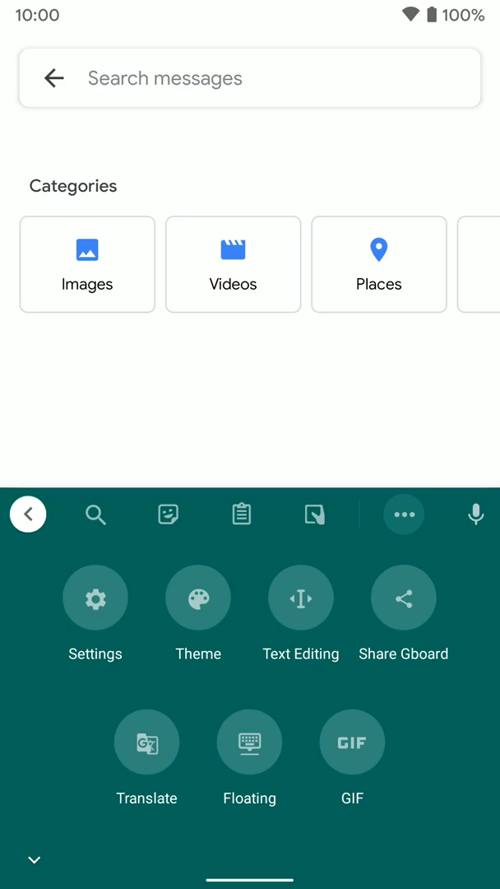
Switch to the smaller floating keyboard and reposition it toward the upper half of the screen
click(250, 740)
text(e)
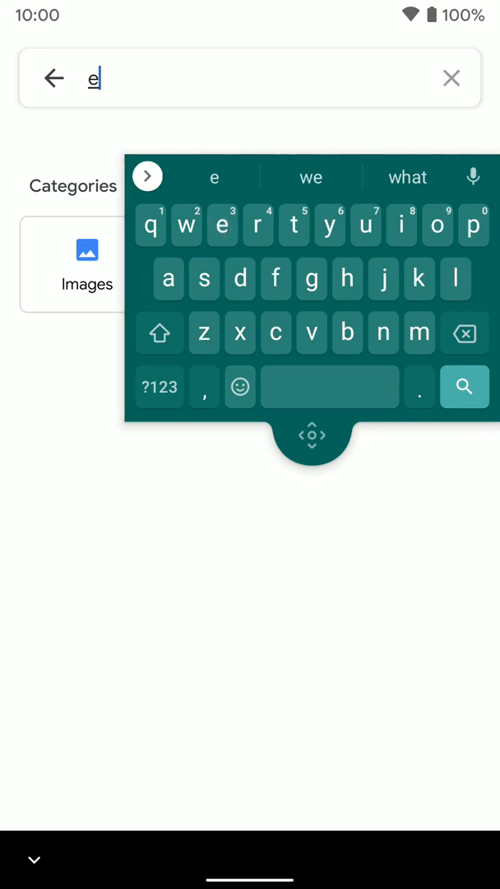
click(293, 223)
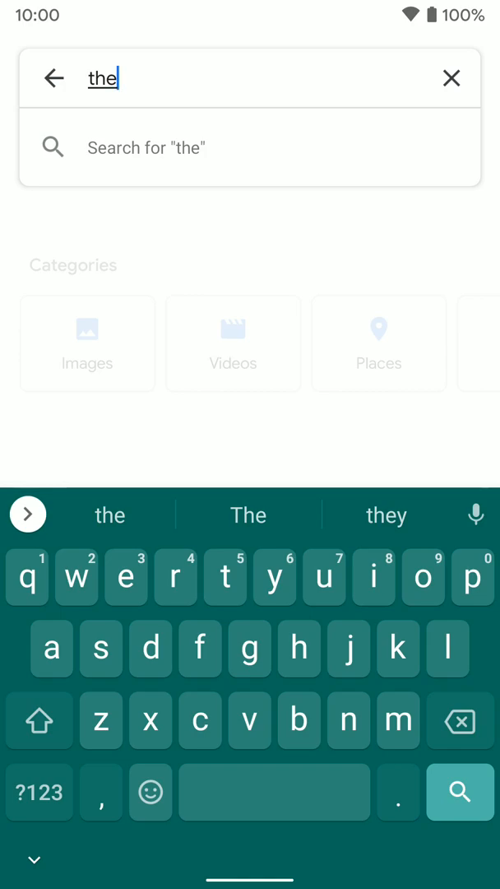
Clear the typed "the" from the message search, leaving the keyboard docked full-width
click(451, 79)
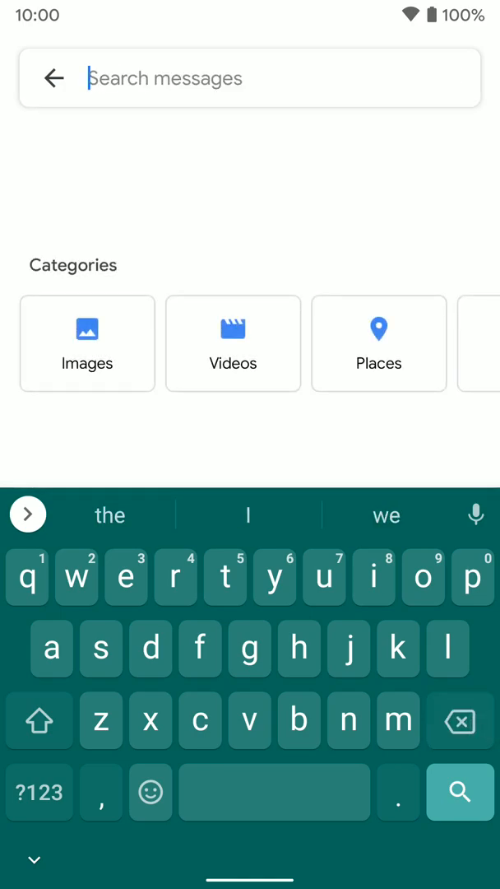